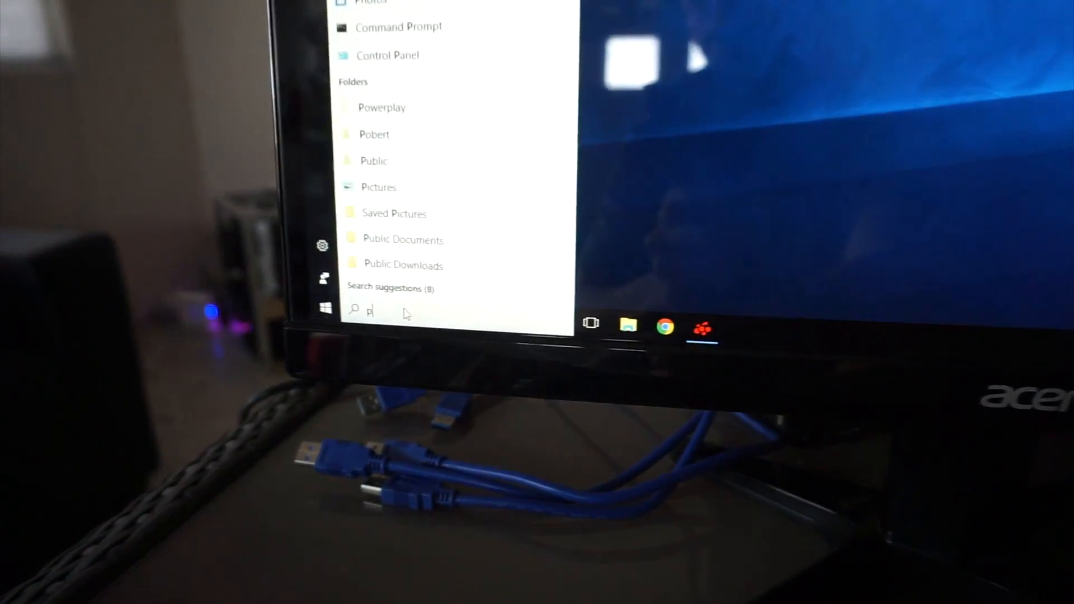
Check the Advanced performance options, showing a 70000 MB total paging file
{"action": "type", "text": "erf"}
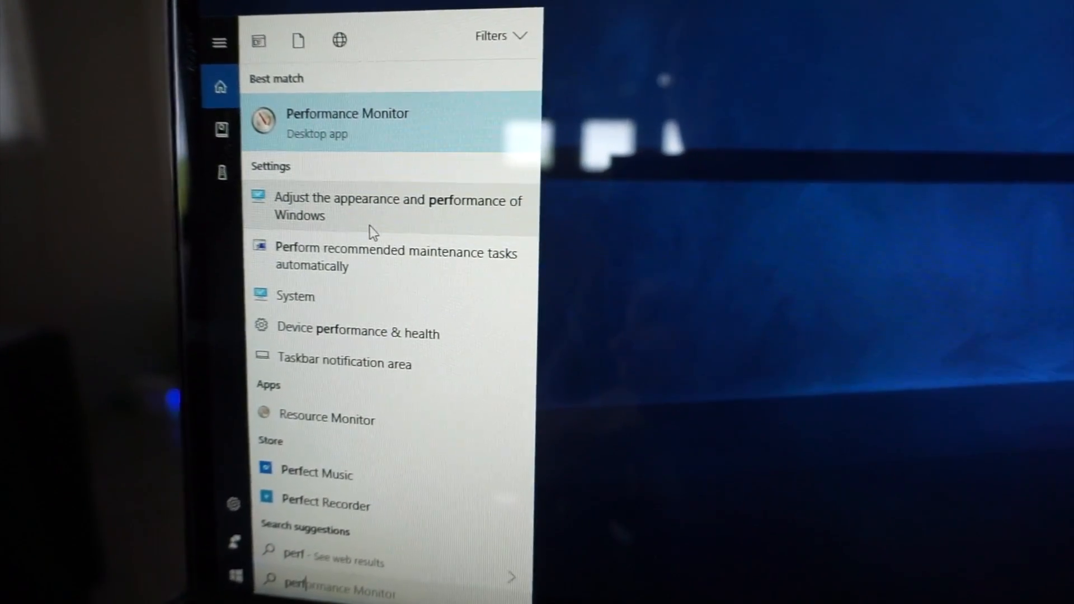
{"action": "left_click", "coordinate": [396, 207]}
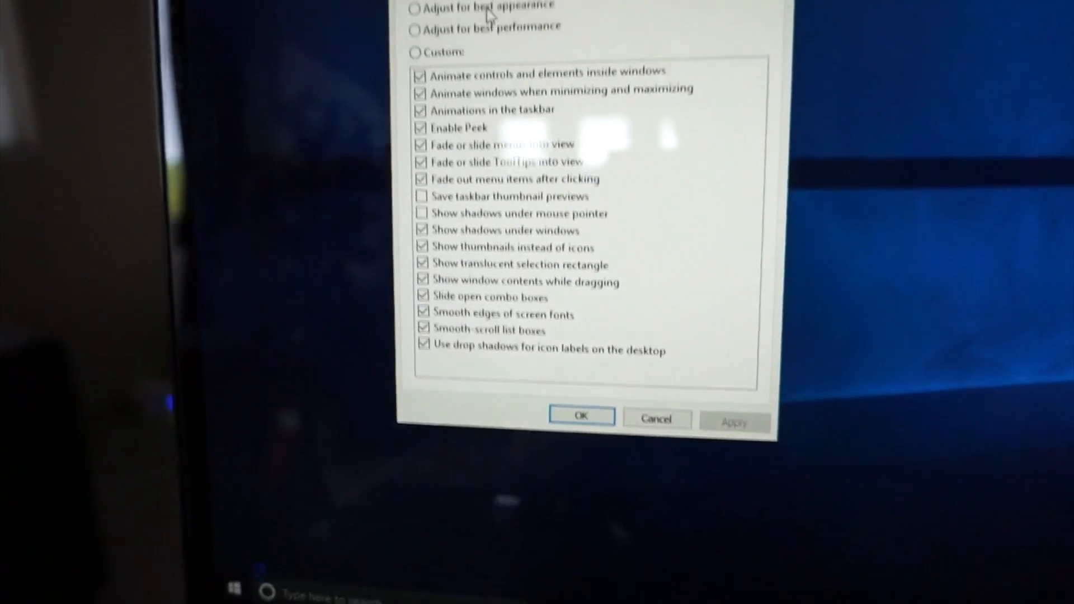
{"action": "left_click", "coordinate": [476, 76]}
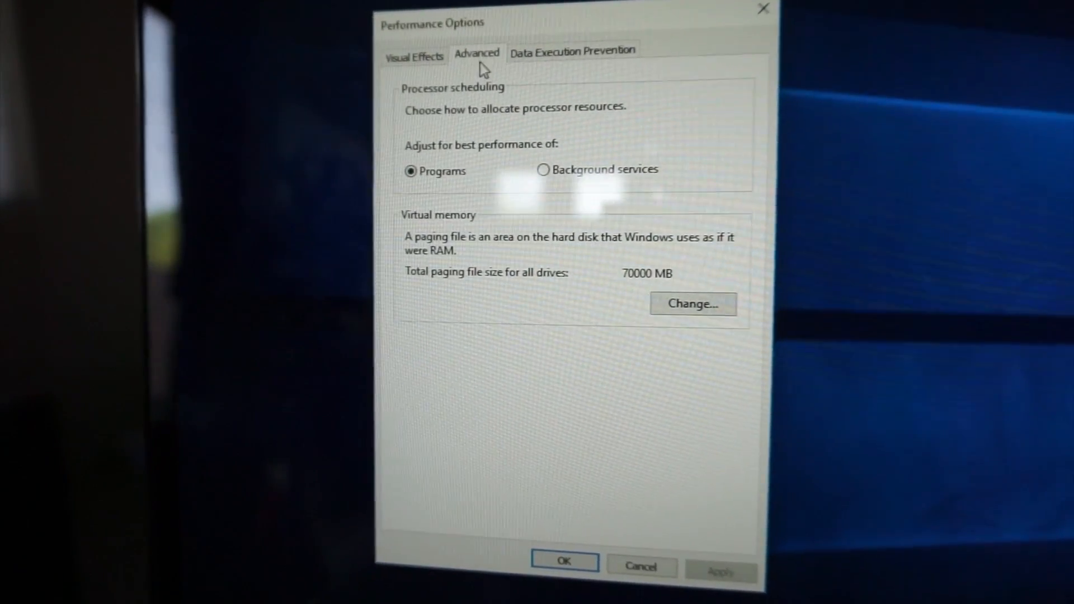
{"action": "left_click", "coordinate": [693, 304]}
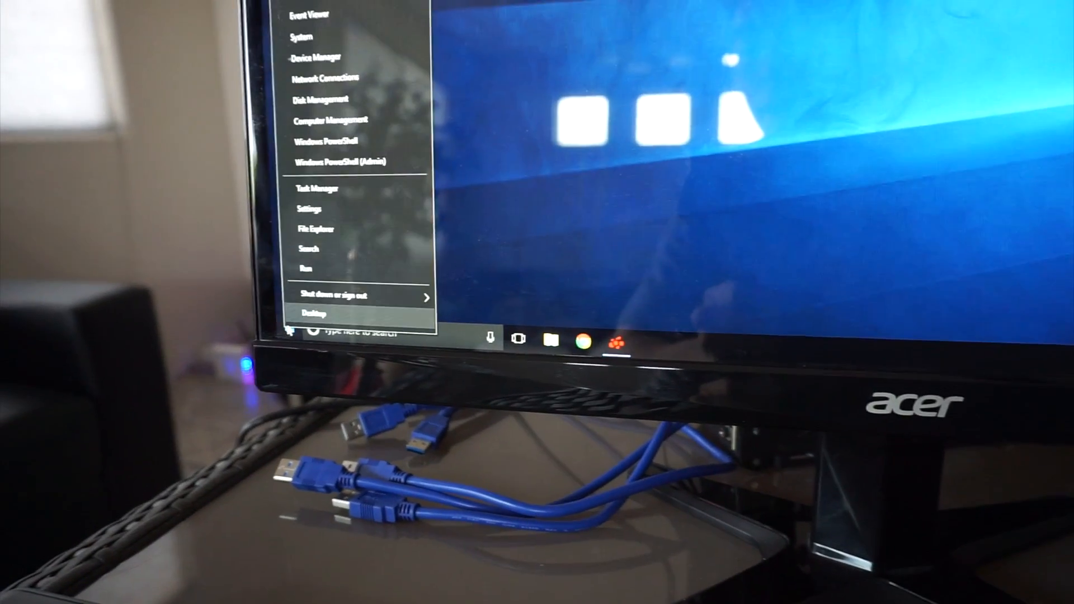
Reset the Radeon Wattman settings, bringing up the confirmation prompt
{"action": "left_click", "coordinate": [315, 57]}
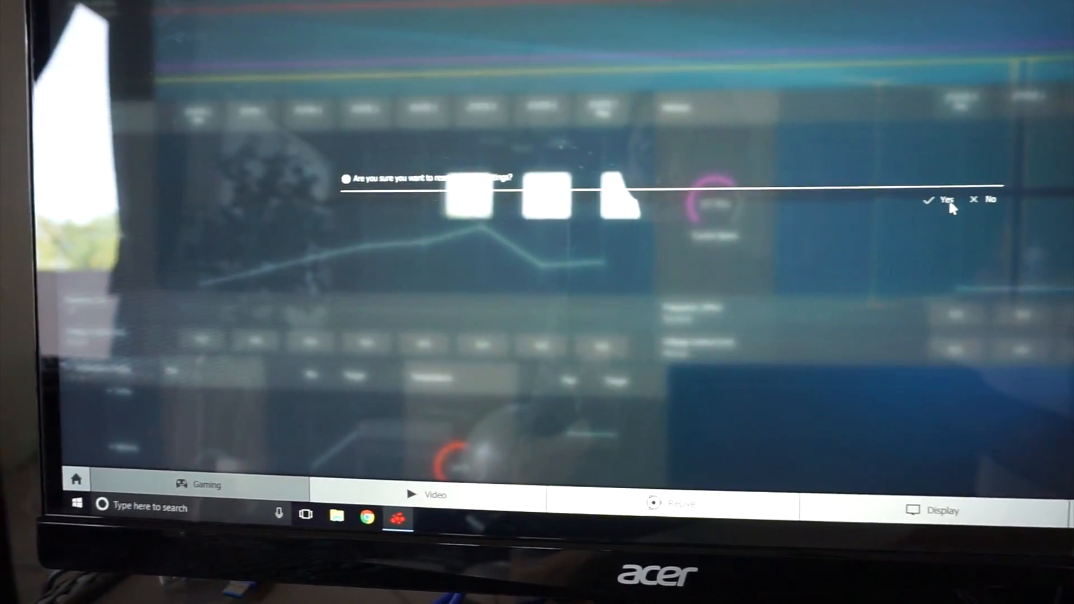
Confirm the reset, adjust GPU states, and lower the power limit to about -22%
{"action": "left_click", "coordinate": [945, 201]}
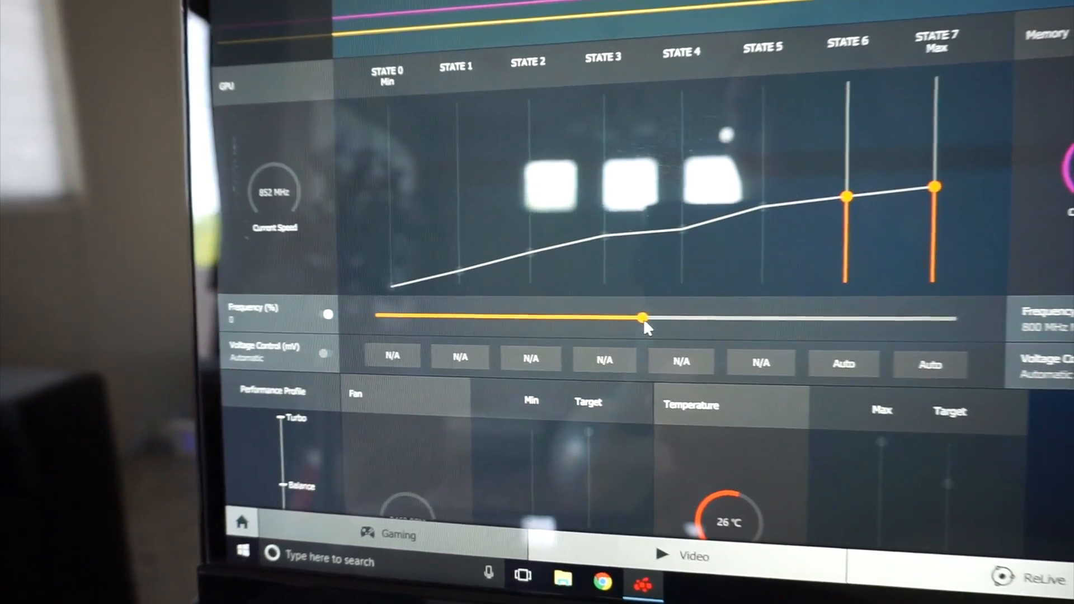
{"action": "left_click_drag", "start_coordinate": [641, 317], "coordinate": [363, 308]}
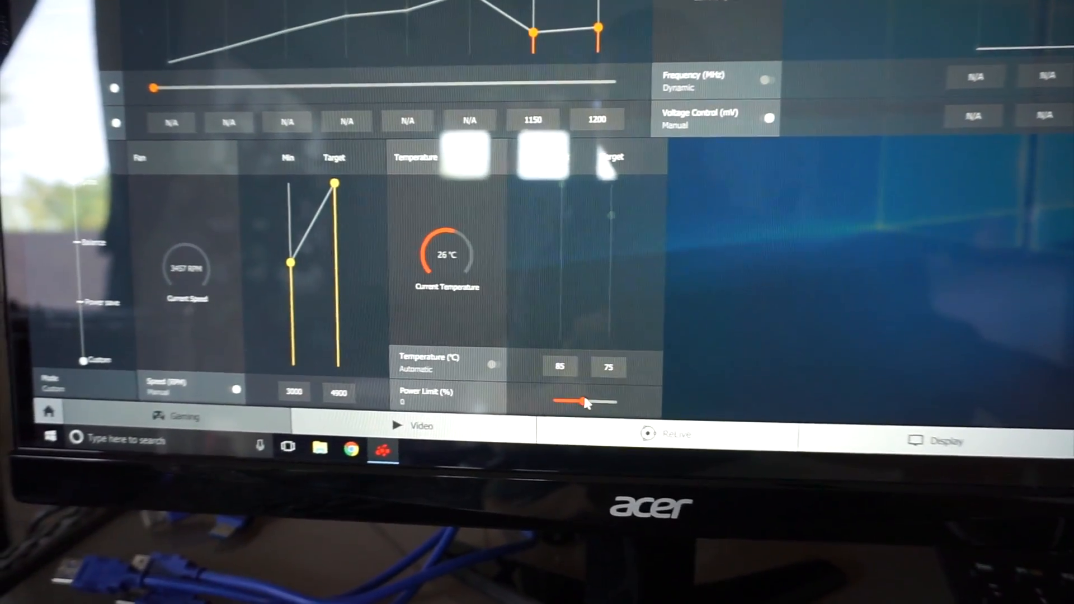
{"action": "left_click_drag", "start_coordinate": [583, 403], "coordinate": [593, 377]}
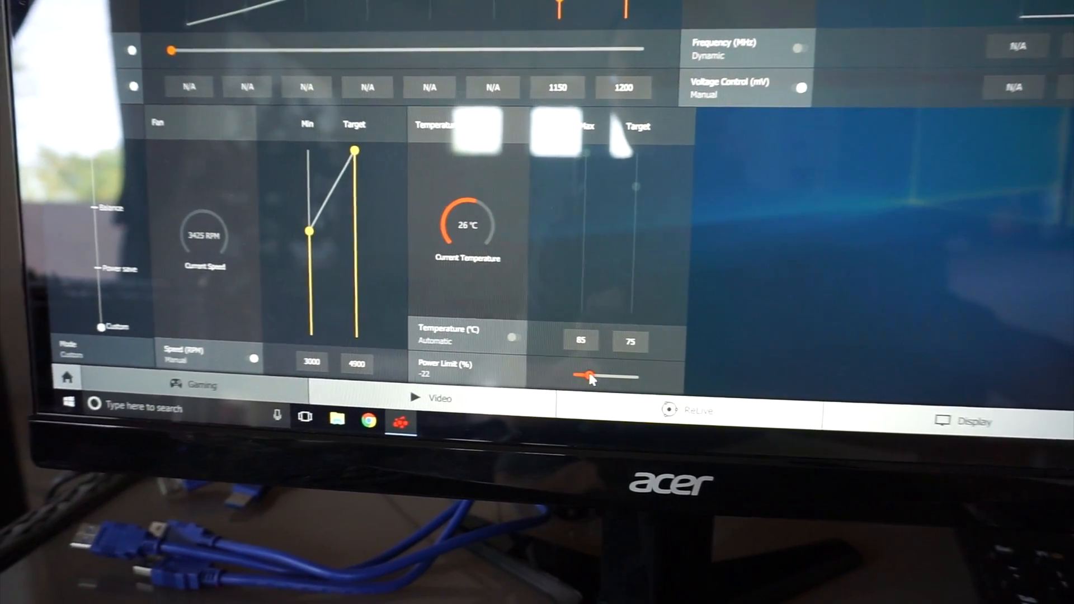
{"action": "left_click_drag", "start_coordinate": [591, 376], "coordinate": [596, 373]}
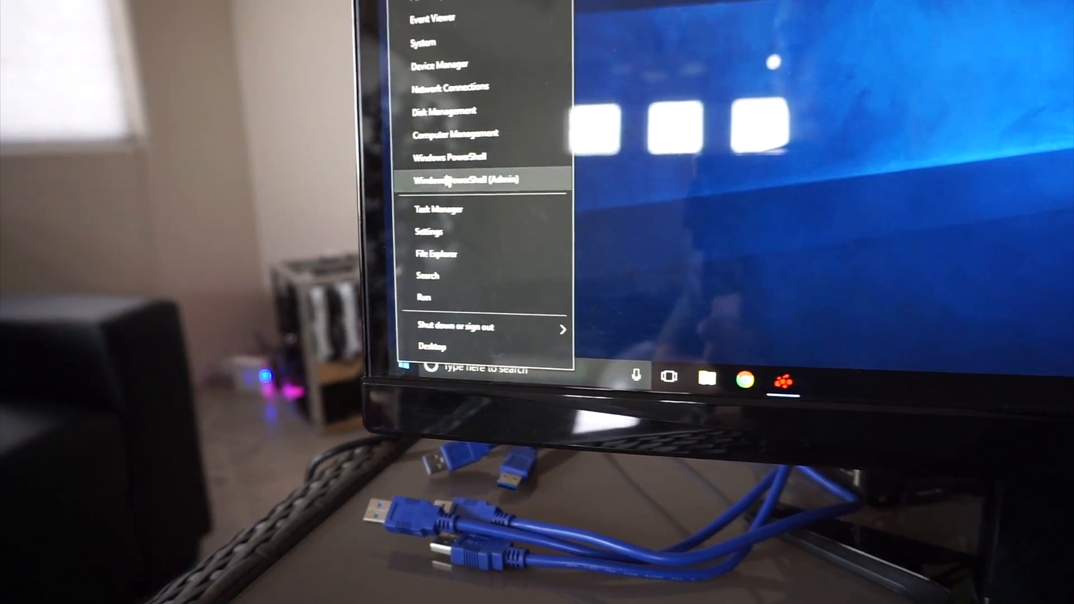
Disable a Radeon RX Vega display adapter in Device Manager
{"action": "left_click", "coordinate": [440, 64]}
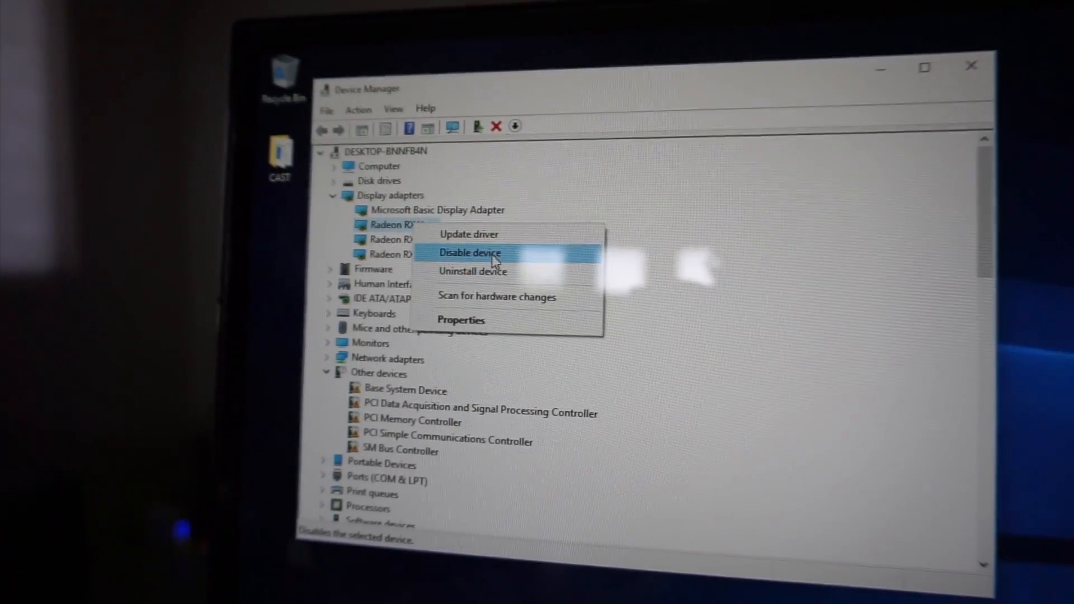
{"action": "left_click", "coordinate": [470, 253]}
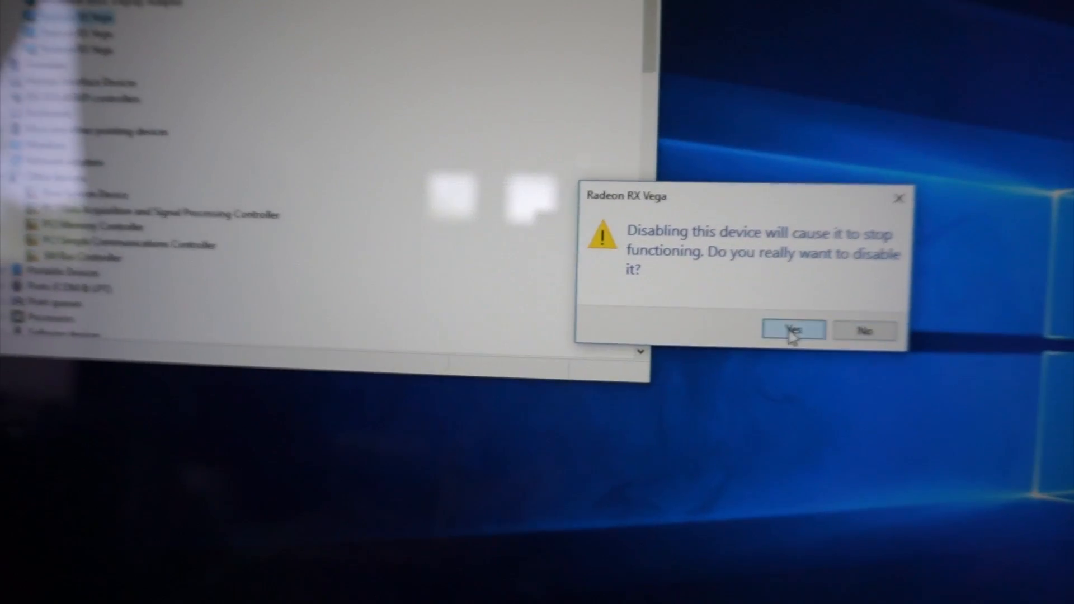
{"action": "left_click", "coordinate": [794, 331]}
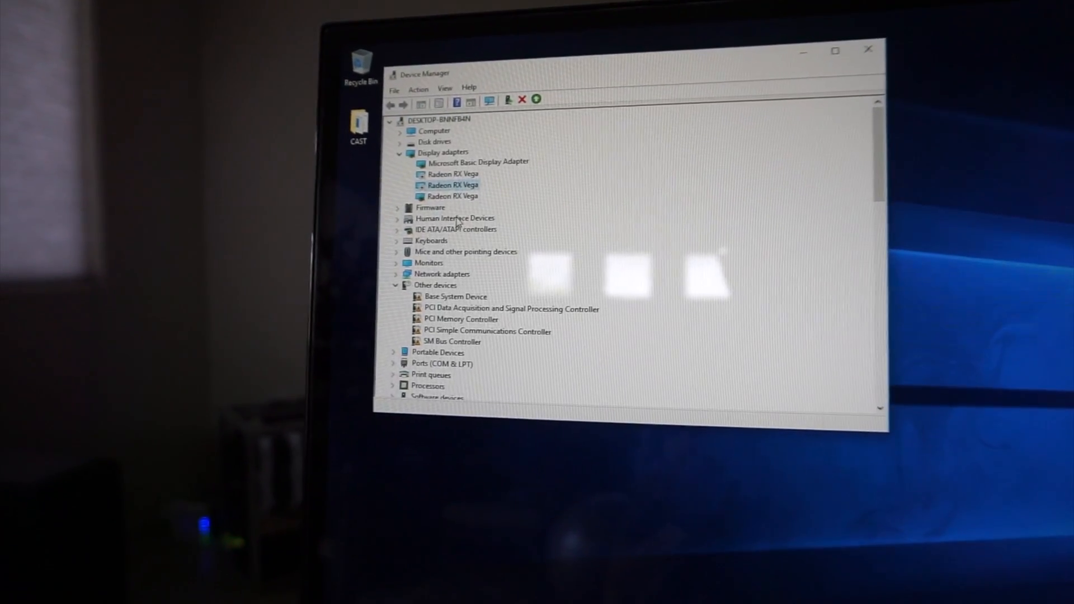
{"action": "right_click", "coordinate": [448, 196]}
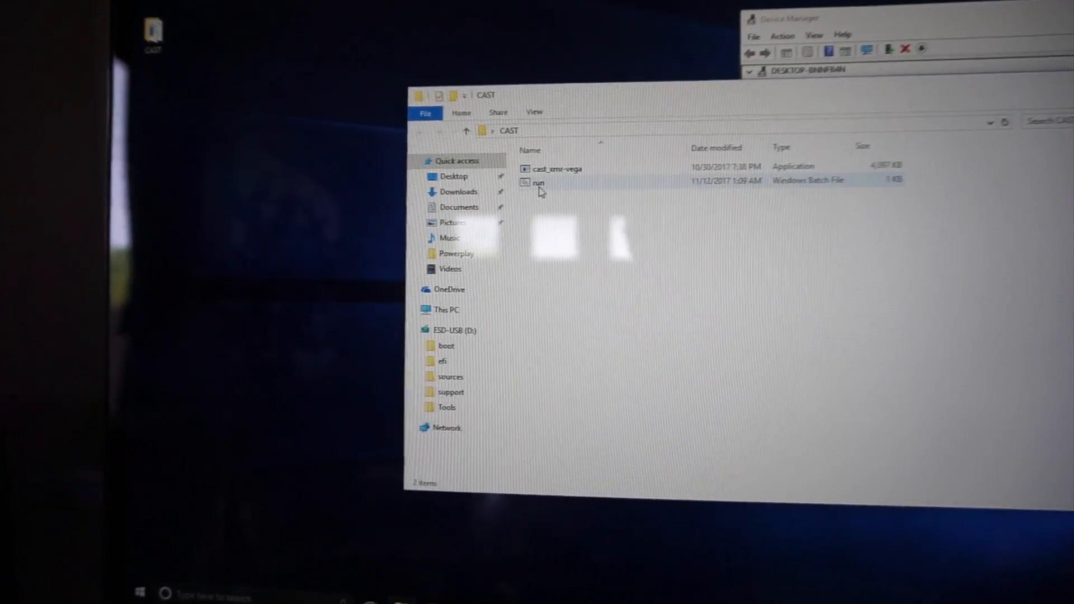
Run run.bat from the CAST folder to start Cast XMR
{"action": "double_click", "coordinate": [540, 183]}
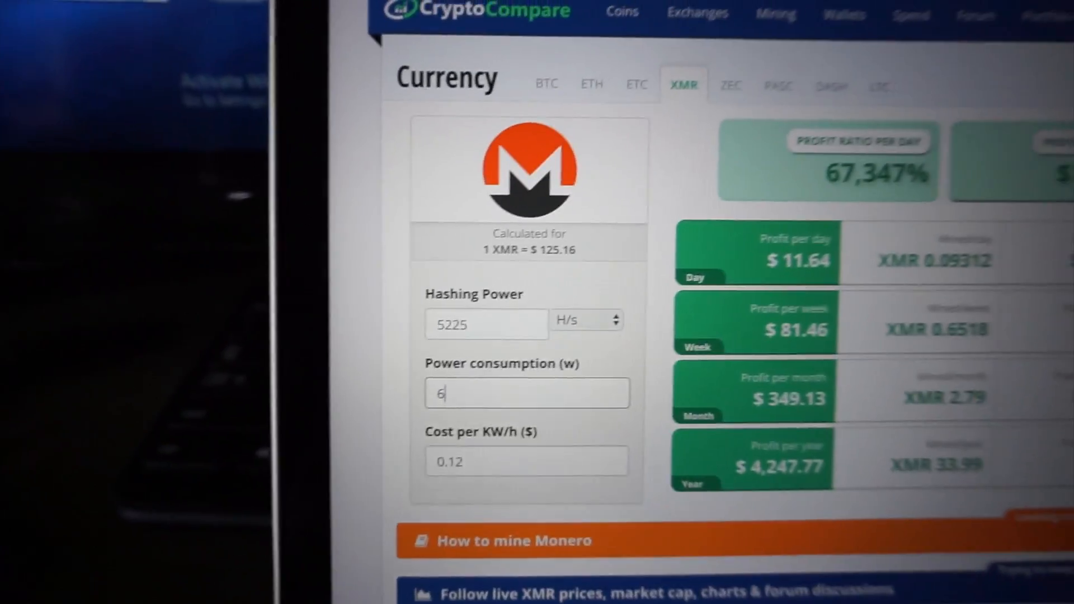
Review Monero profit at 613 W power consumption, then set consumption to 0
{"action": "type", "text": "13"}
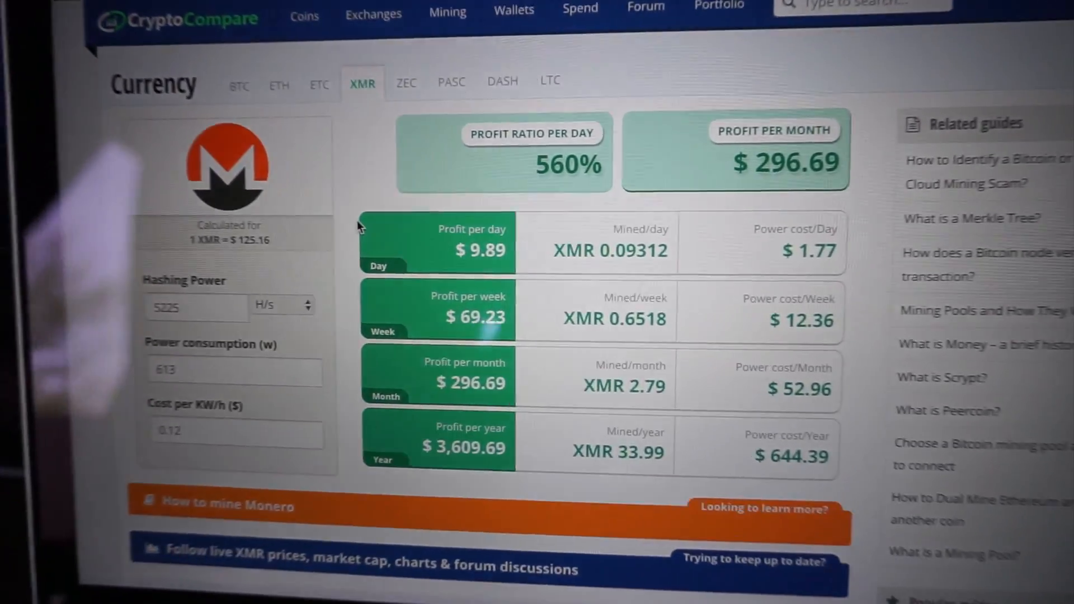
{"action": "scroll", "scroll_direction": "down", "scroll_amount": 3}
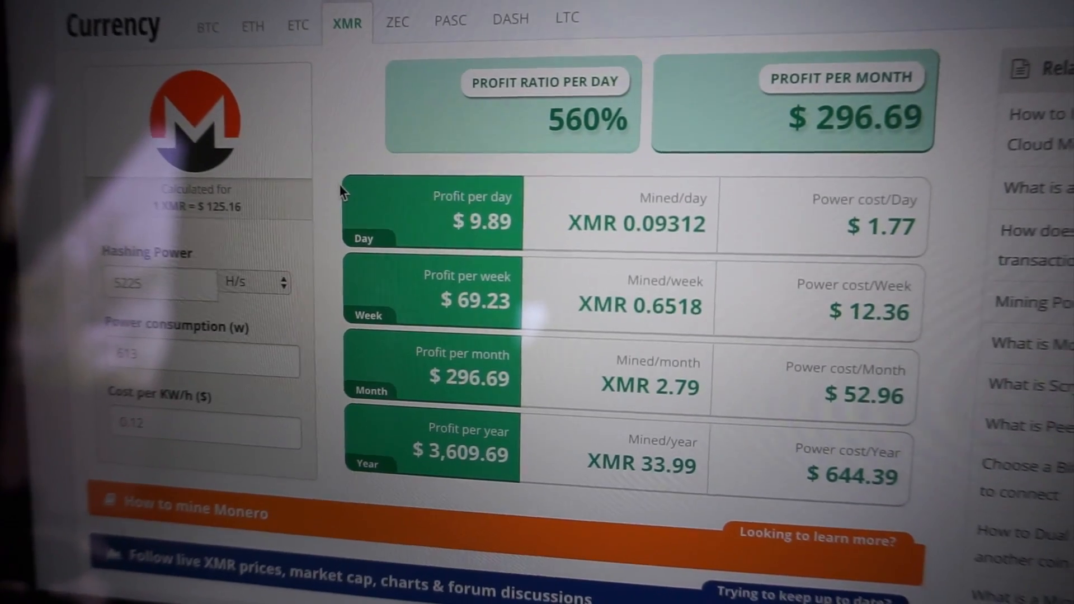
{"action": "scroll", "scroll_direction": "down", "scroll_amount": 3}
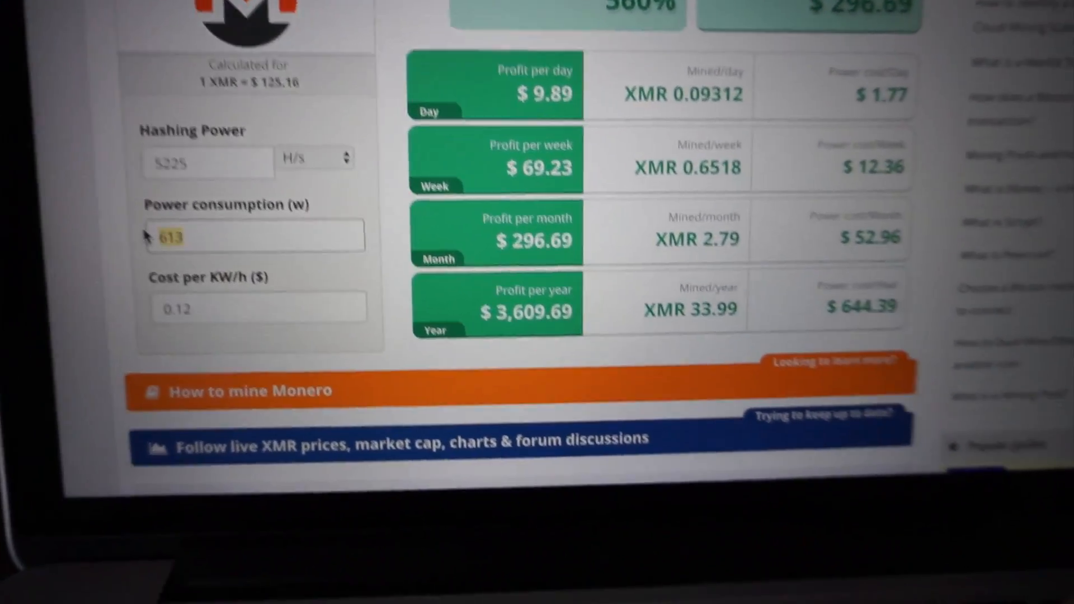
{"action": "type", "text": "0"}
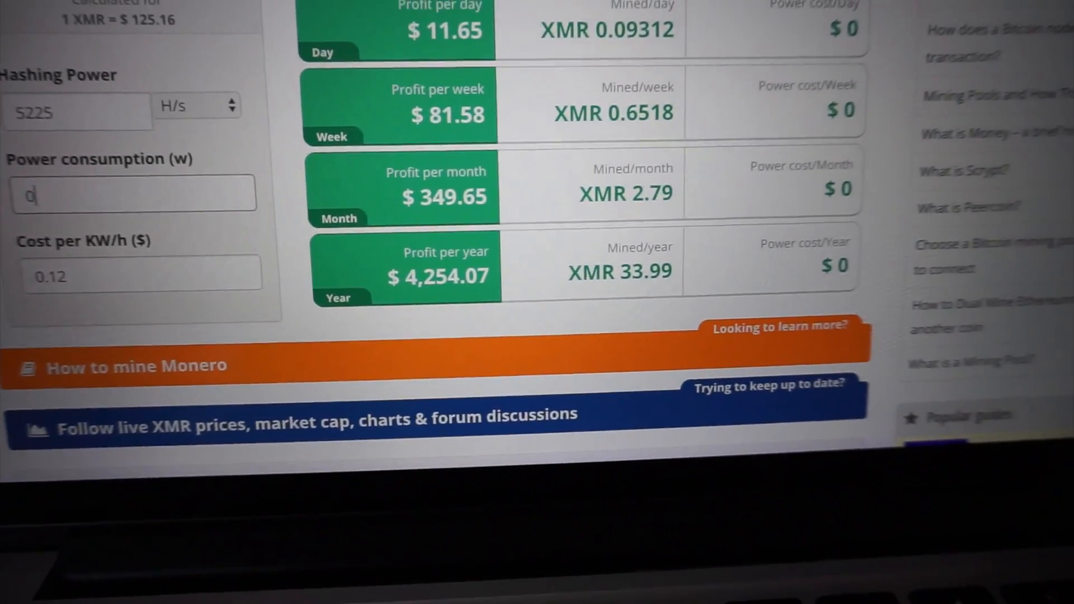